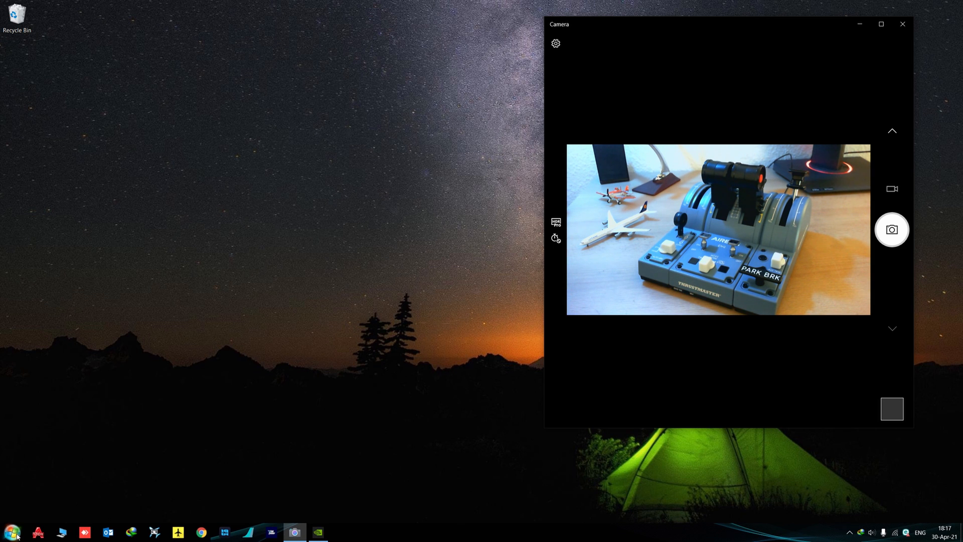
# Open the Start Menu's full program list to find the Thrustmaster TM Flight Series folder
pyautogui.click(11, 531)
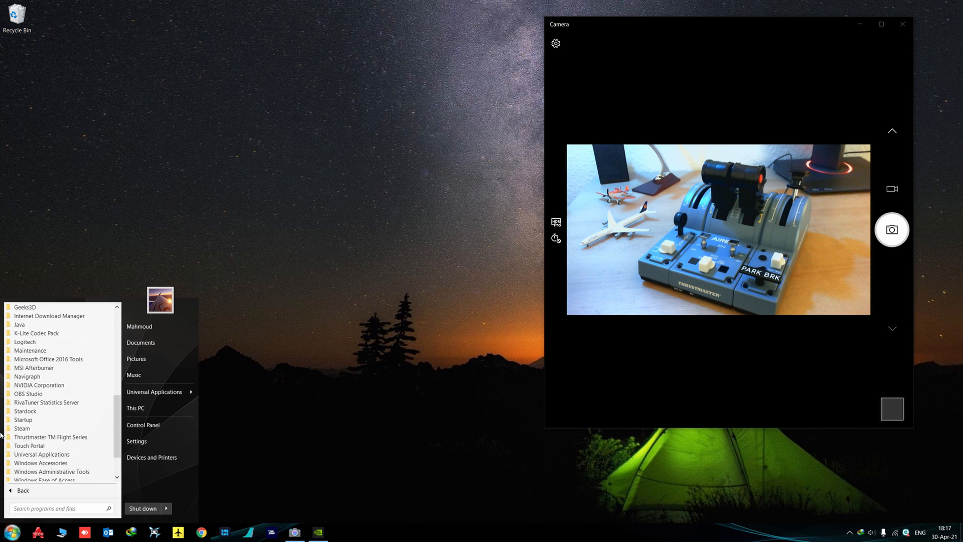
pyautogui.moveTo(51, 437)
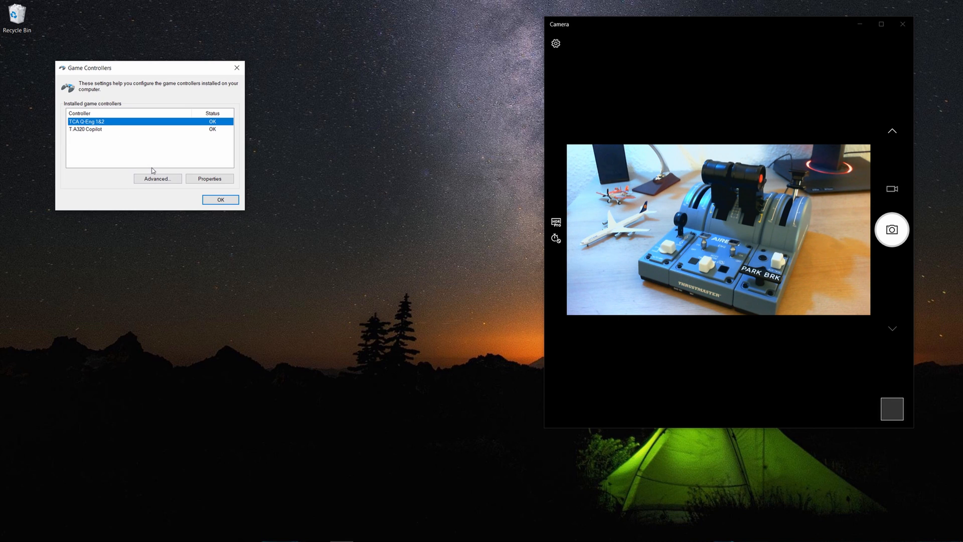
pyautogui.moveTo(202, 140)
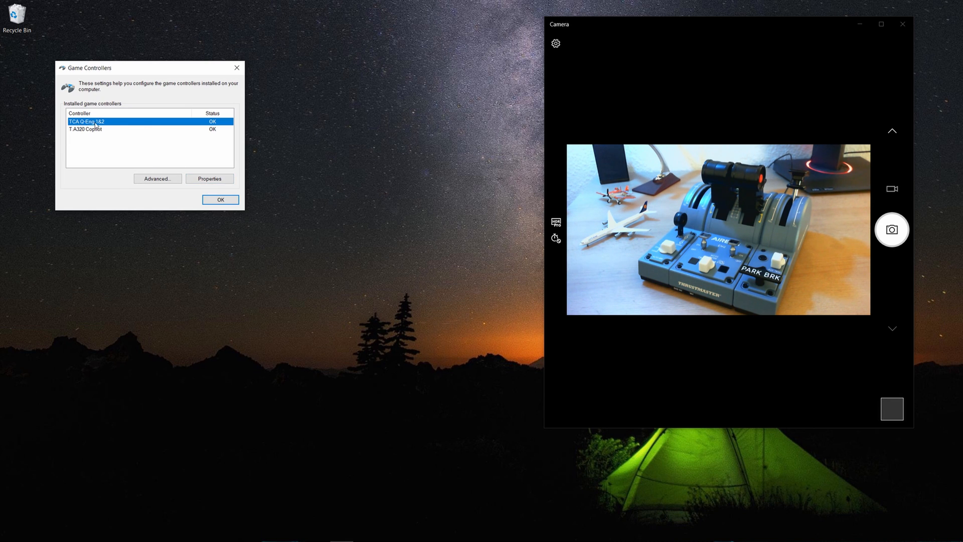
# Open the TCA Q-Eng 1&2 properties panel to show its live axis bars and buttons
pyautogui.click(209, 179)
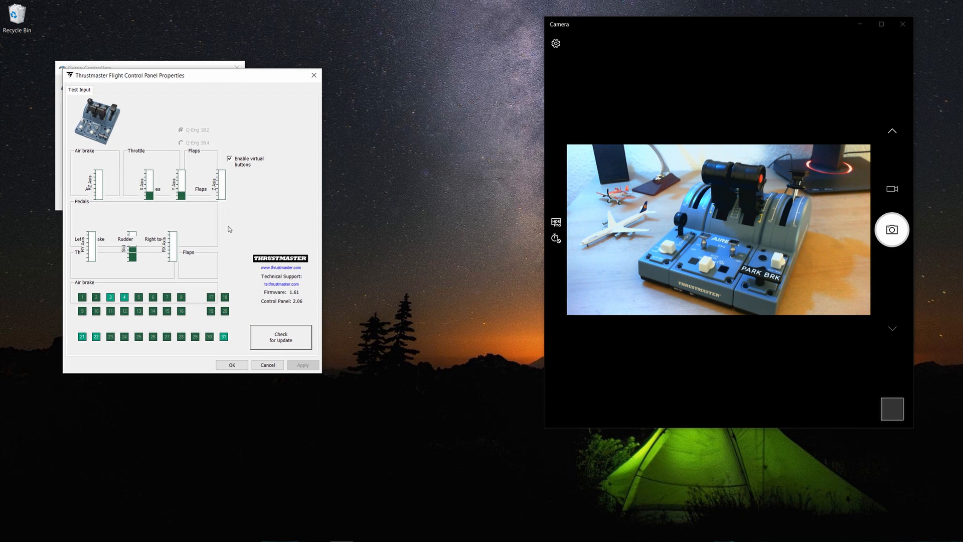